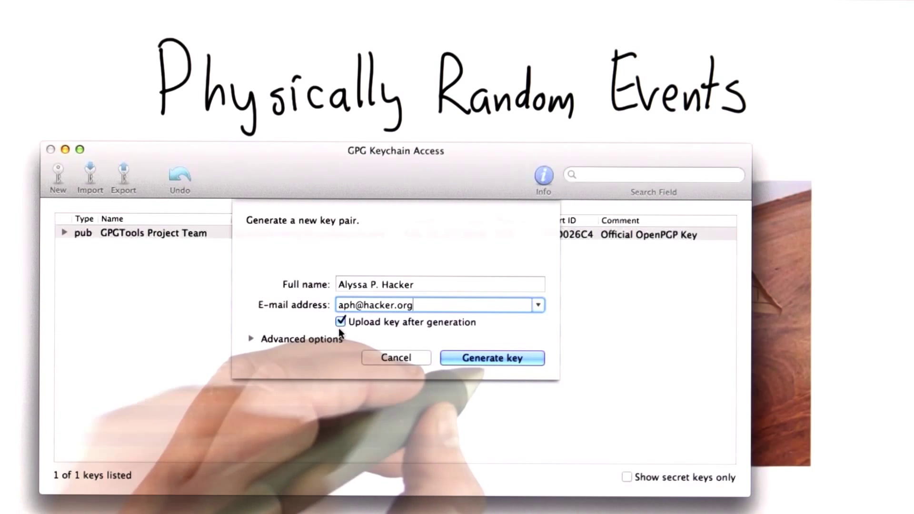
Start generating Alyssa P. Hacker's key pair, then cancel it during the entropy progress
left_click(491, 357)
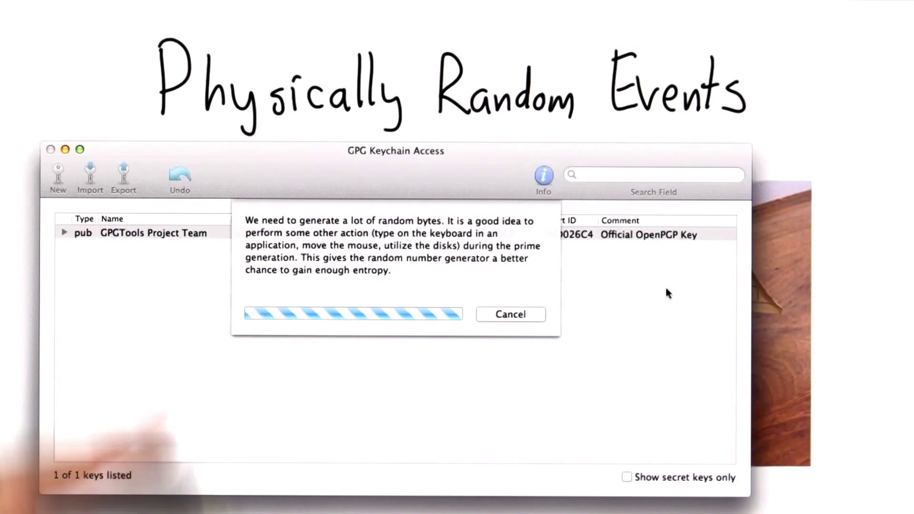
mouse_move(222, 270)
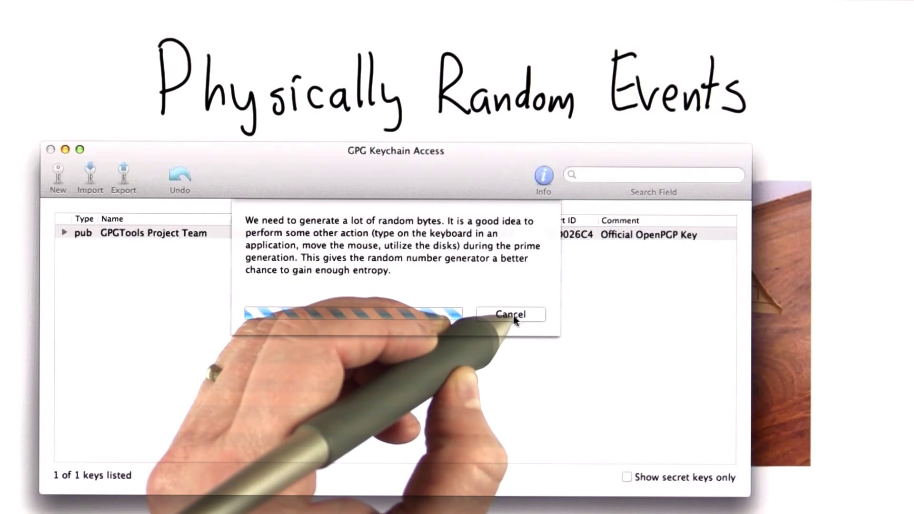
left_click(510, 314)
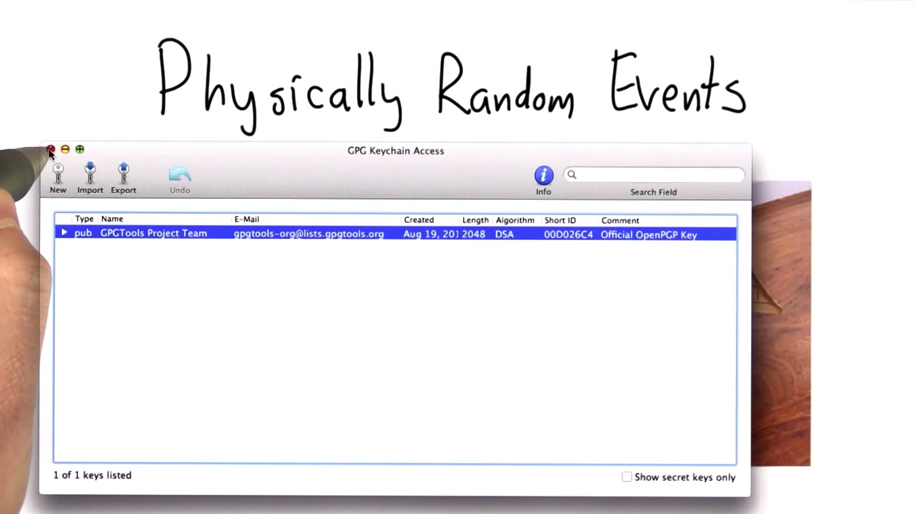